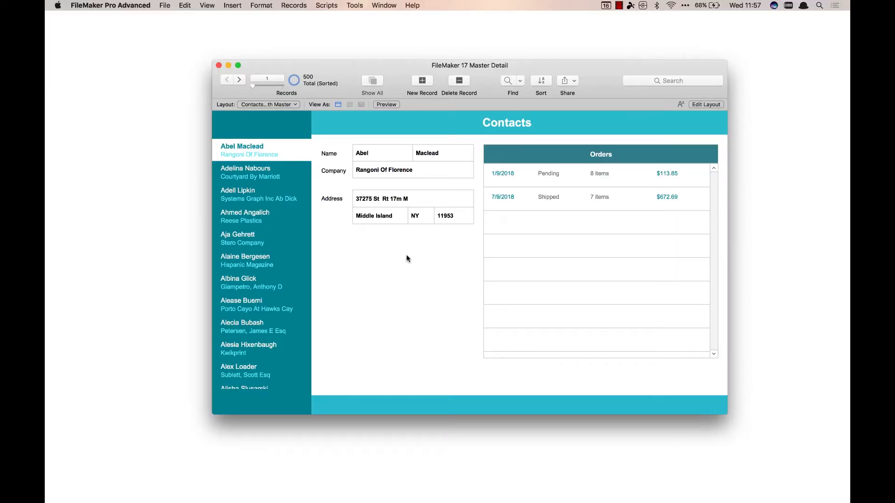
mouse_move(385, 252)
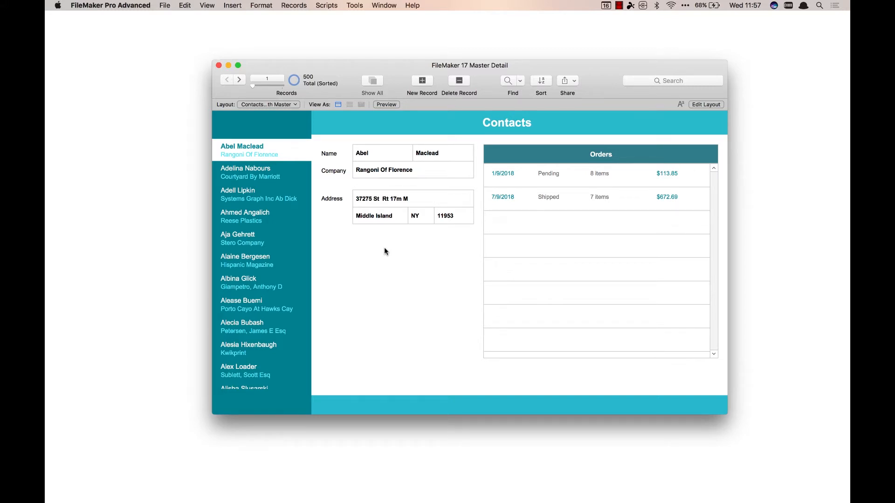
Browse Alaine Bergesen, Albina Glick and Alecia Bubash in the master contact list.
left_click(246, 260)
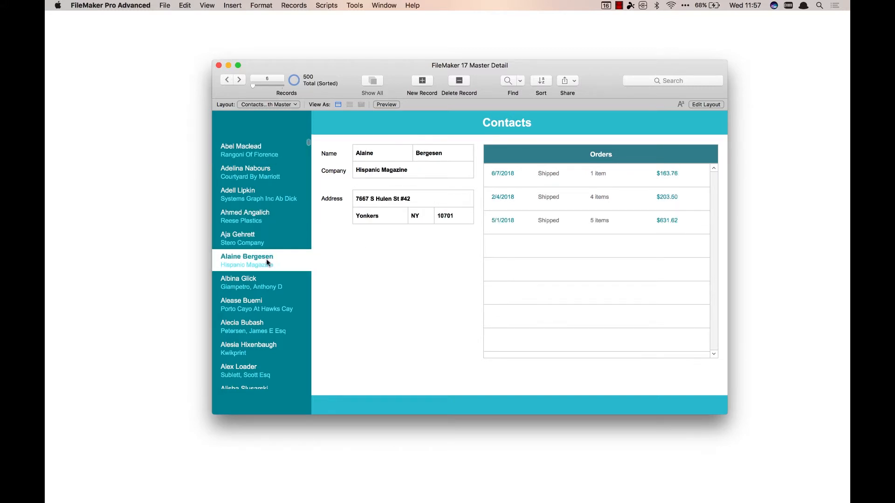
left_click(251, 283)
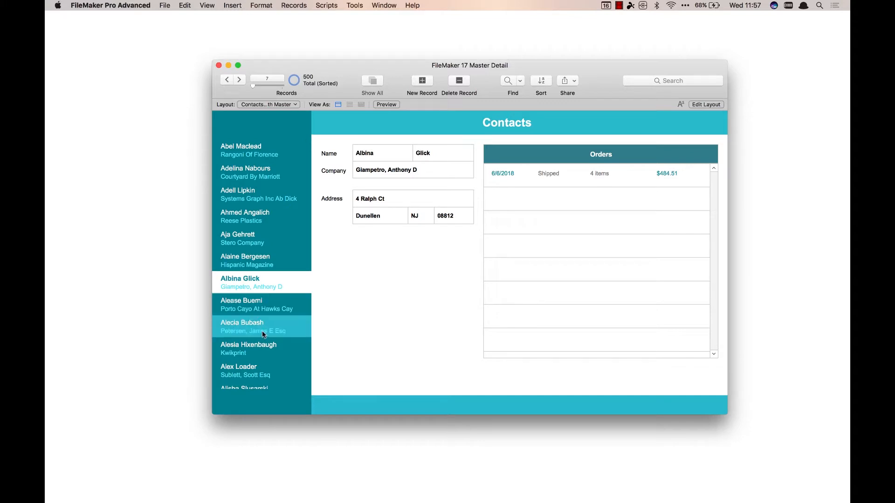
left_click(261, 326)
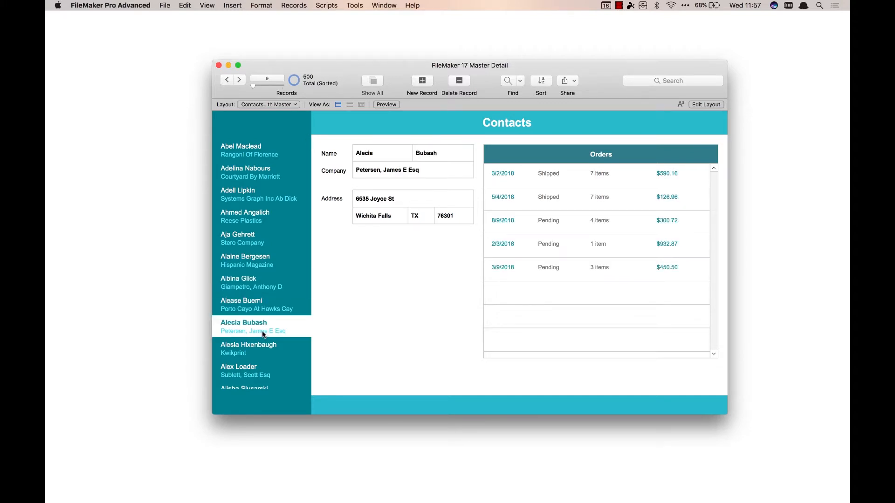
mouse_move(457, 133)
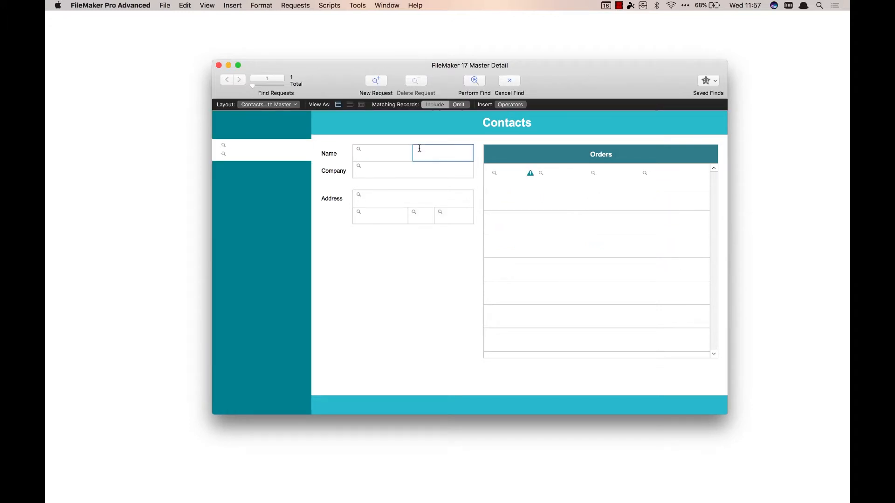
Perform the find to narrow the master list to 19 contacts and scroll through them.
left_click(473, 80)
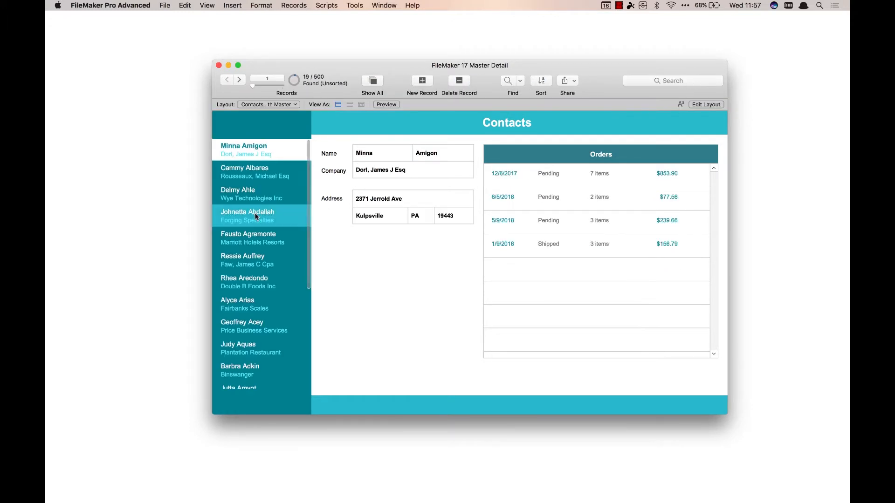
scroll("down", 3)
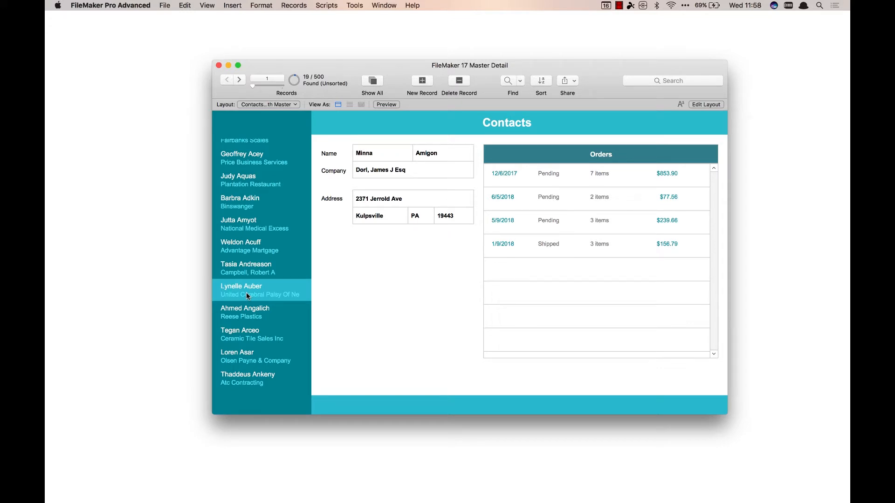
mouse_move(267, 104)
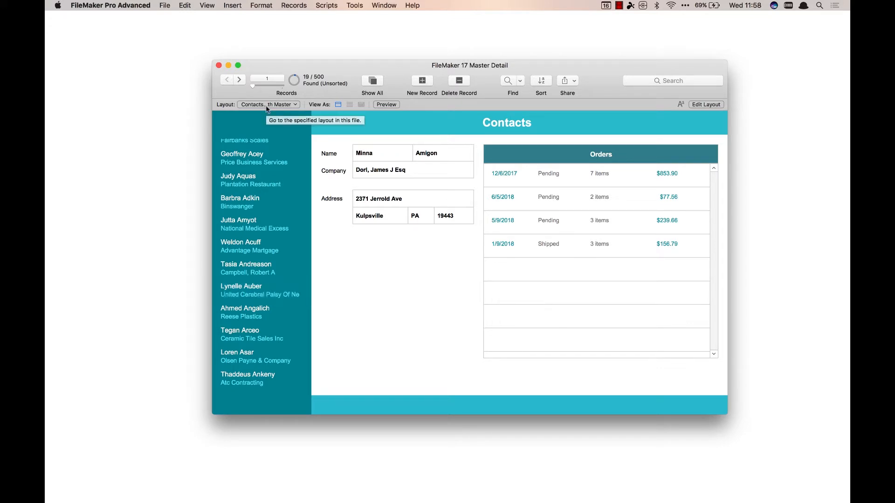
Switch to the Contacts with Filtered Master layout.
left_click(268, 104)
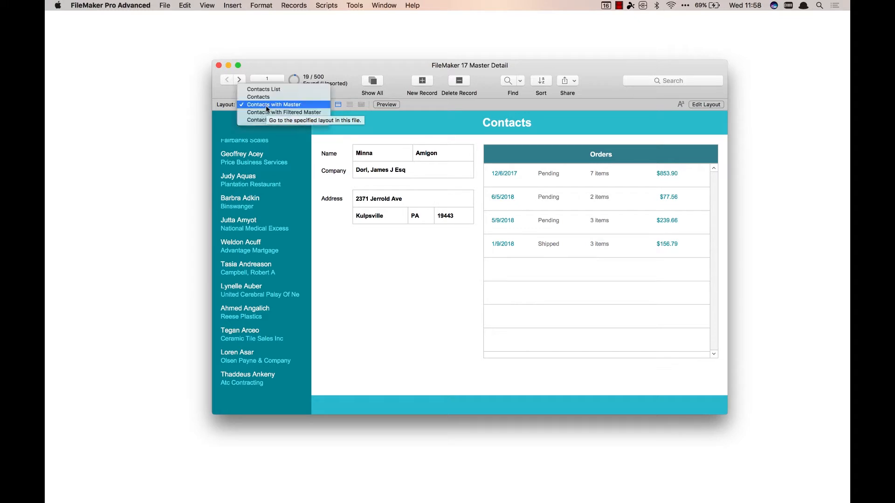
mouse_move(285, 112)
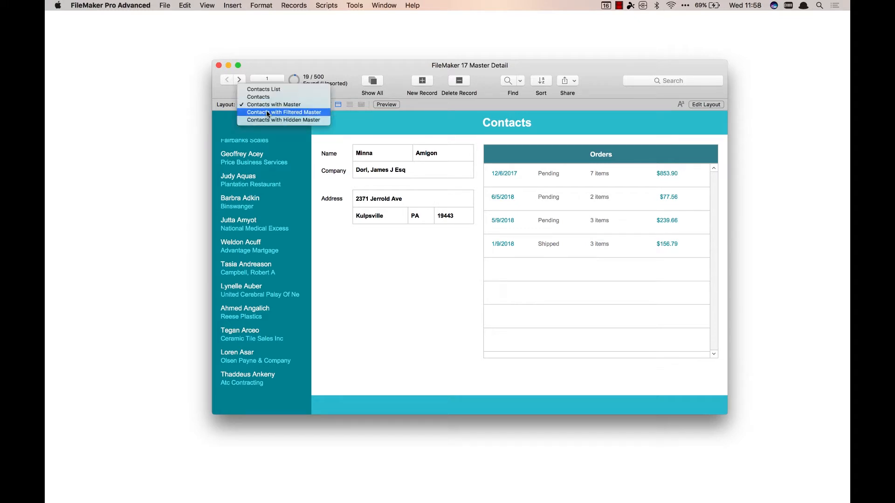
left_click(285, 111)
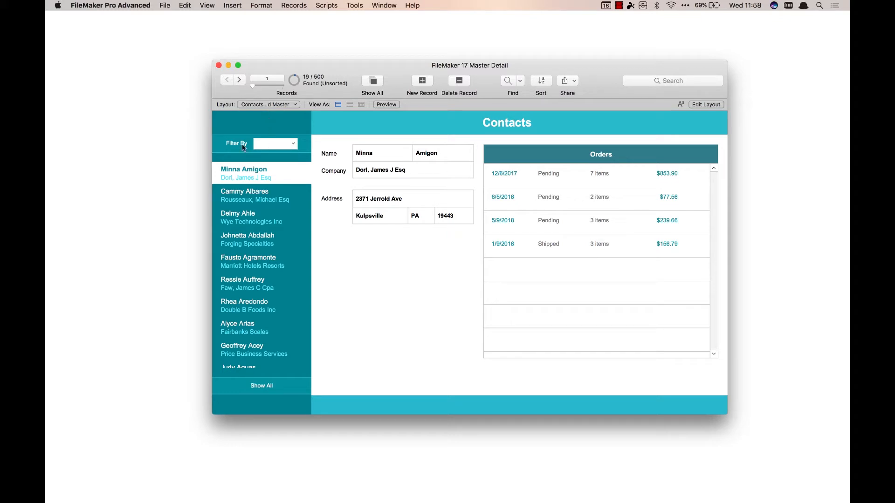
mouse_move(269, 144)
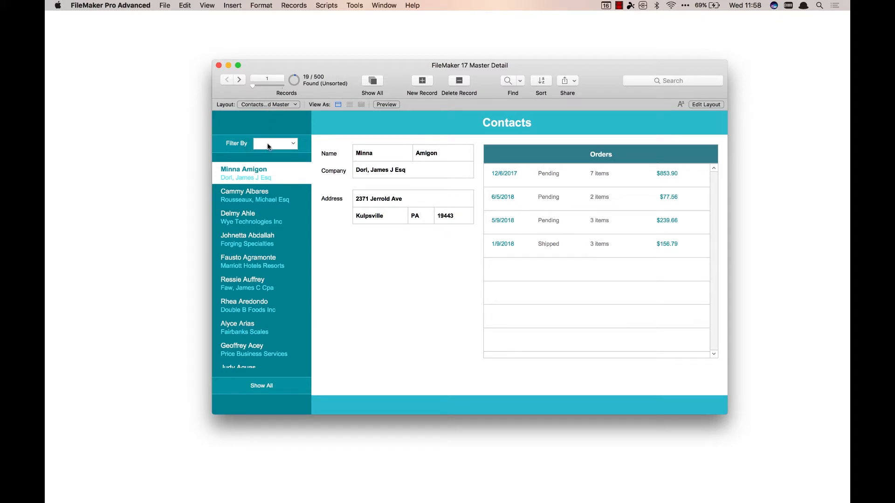
Filter the master list by state SC, then TX, then VA.
left_click(276, 144)
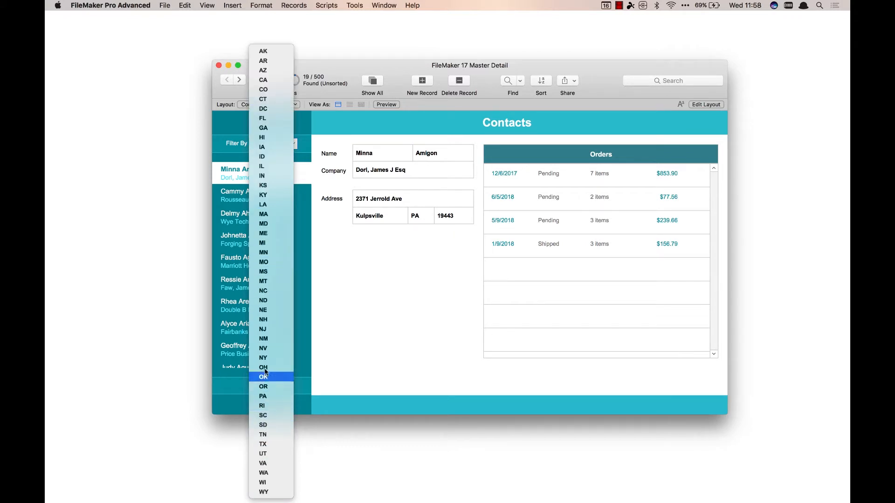
left_click(263, 406)
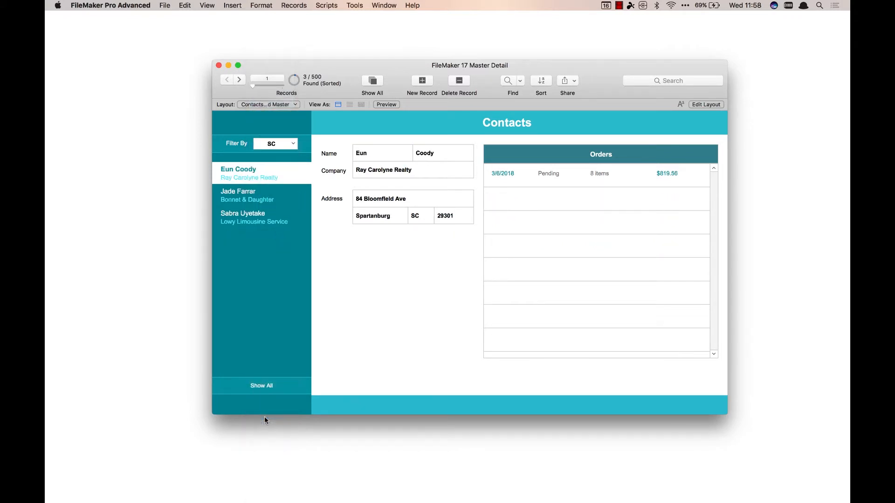
left_click(276, 143)
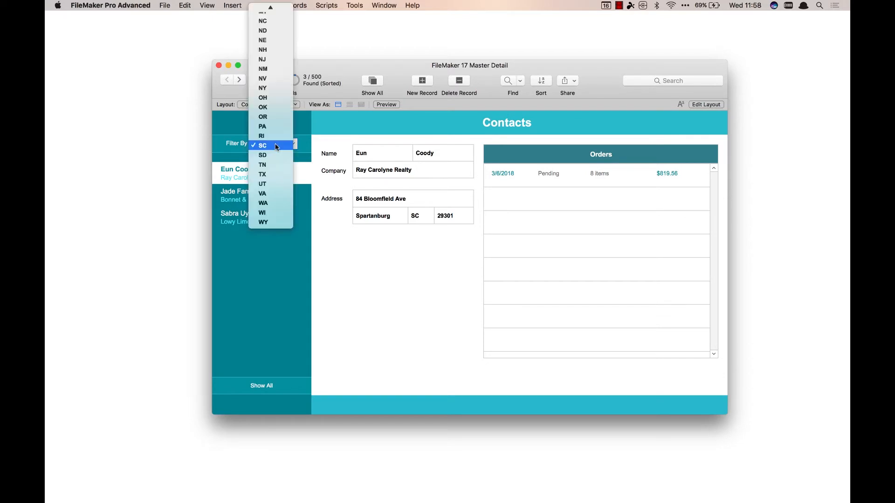
left_click(262, 174)
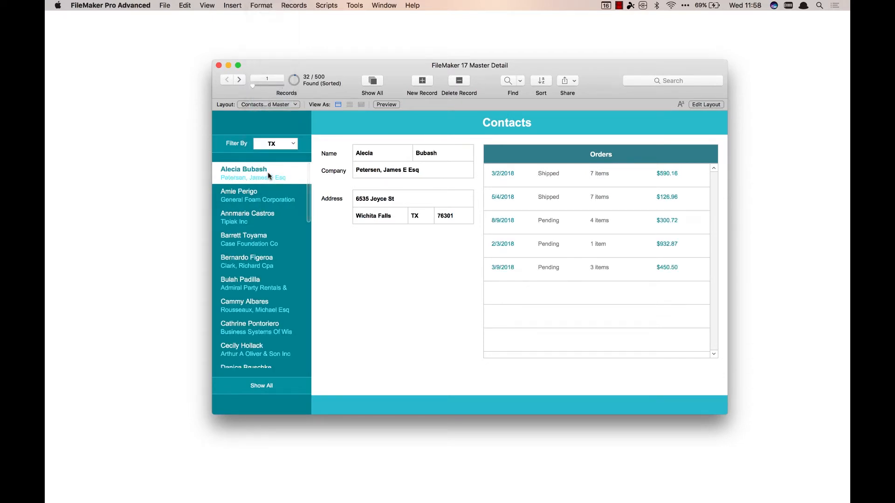
left_click(276, 144)
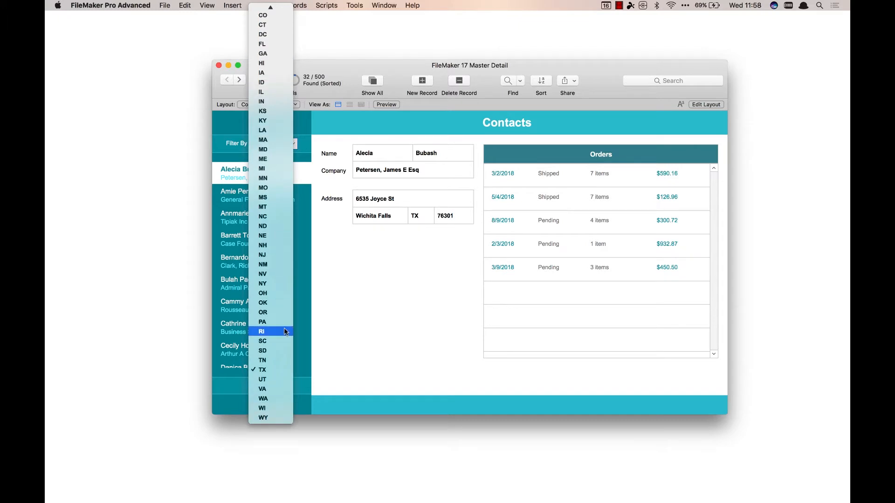
left_click(262, 389)
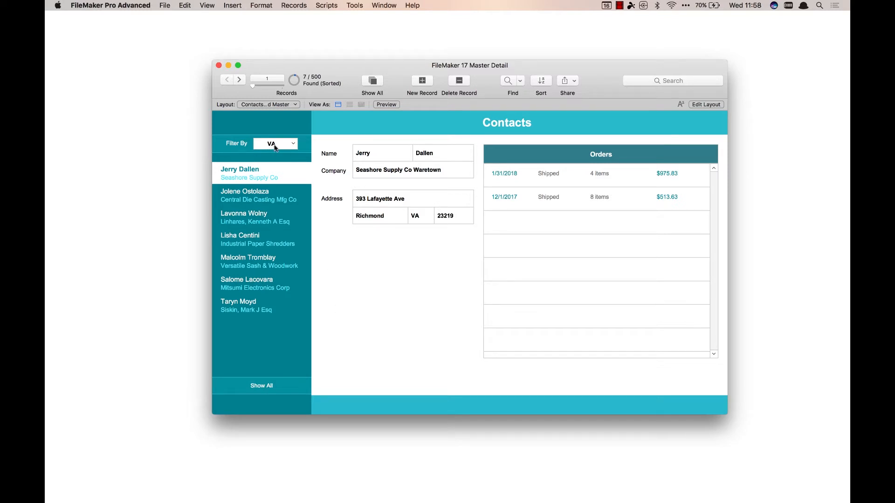
mouse_move(304, 408)
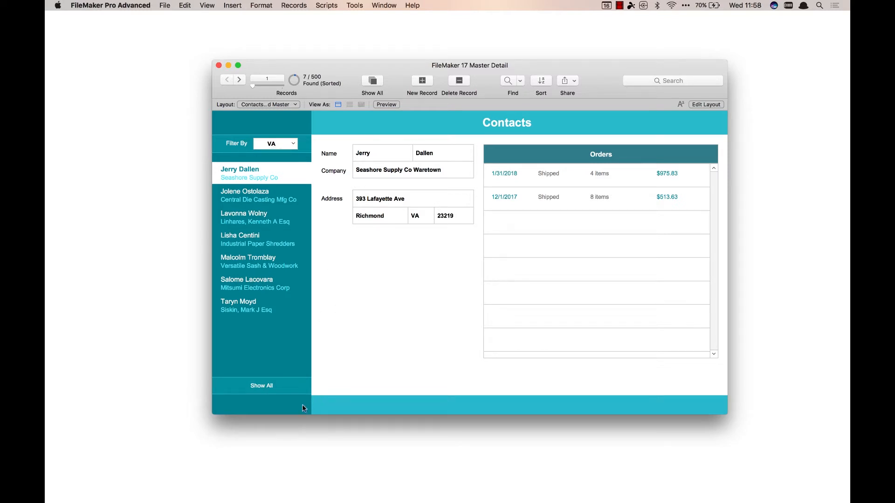
Restore all 500 contacts with Show All and enter Layout mode.
left_click(261, 385)
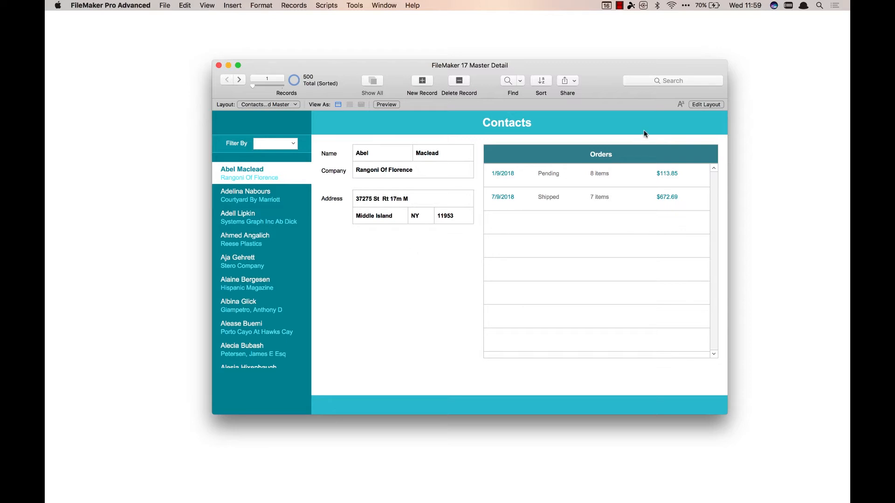
left_click(705, 104)
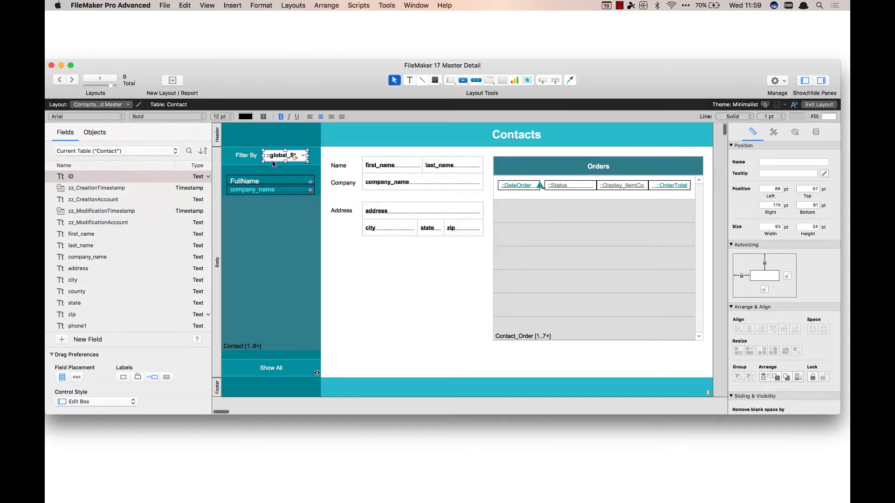
right_click(286, 156)
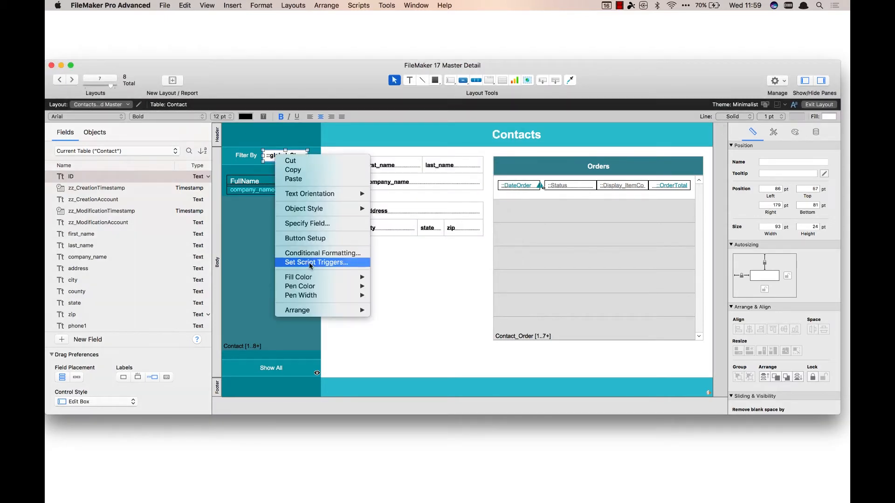
left_click(316, 262)
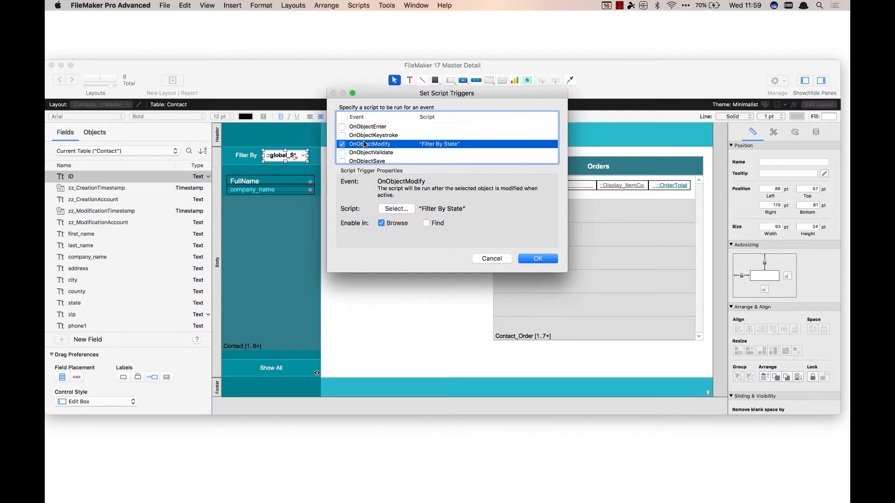
mouse_move(428, 149)
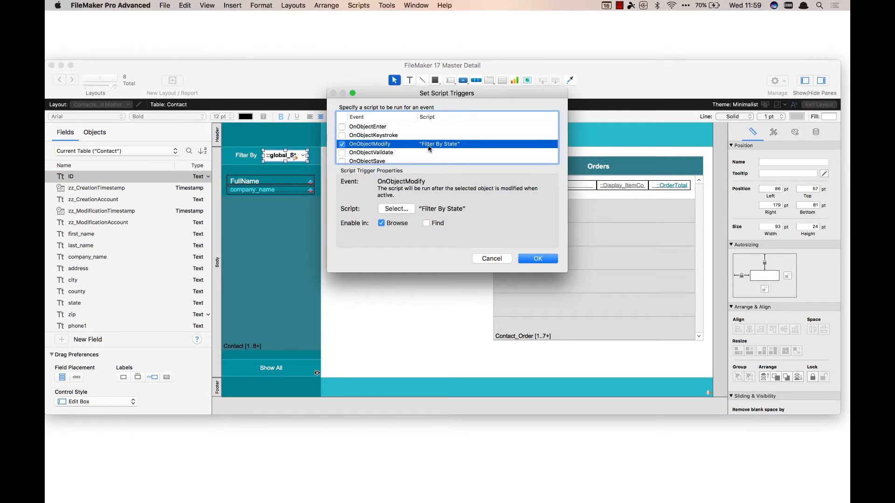
left_click(537, 258)
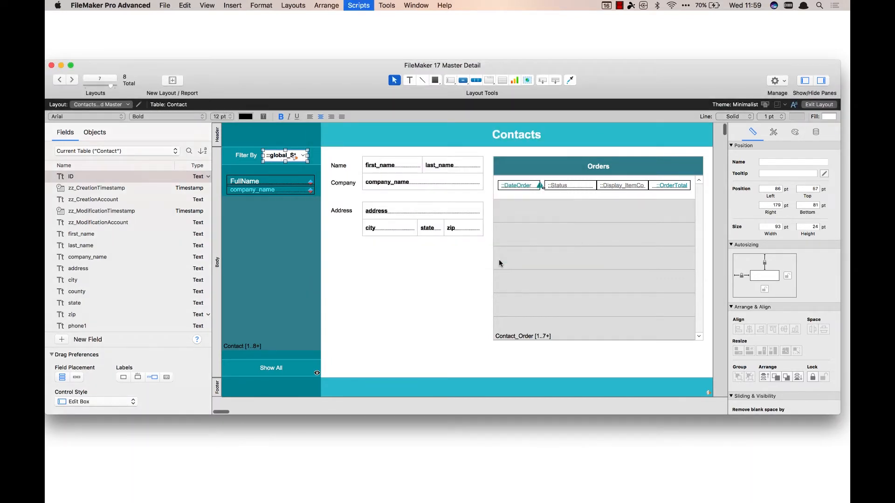
left_click(358, 6)
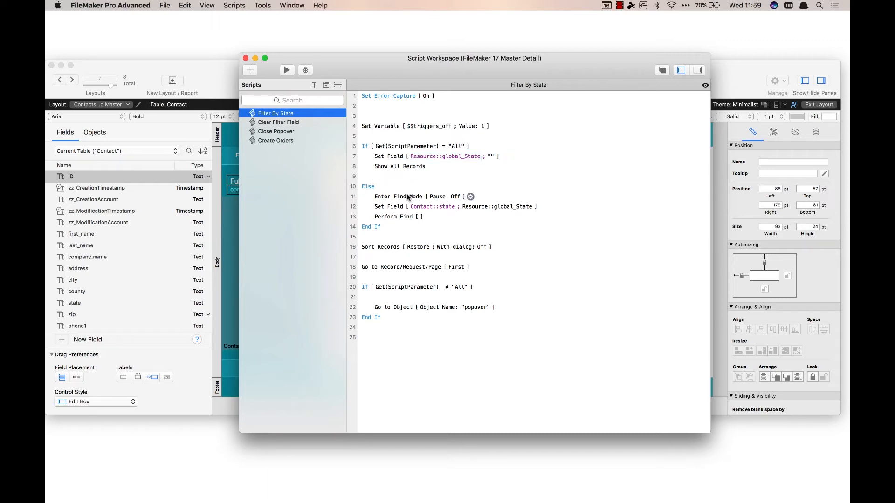
left_click(400, 196)
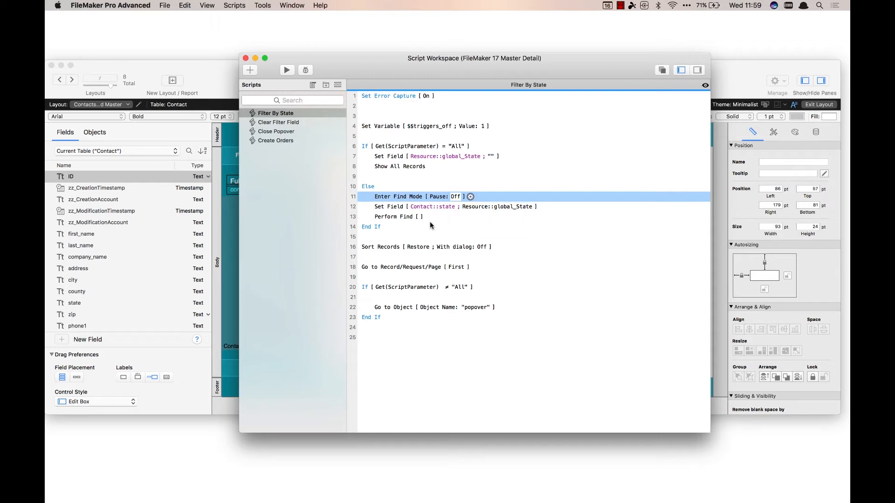
mouse_move(399, 271)
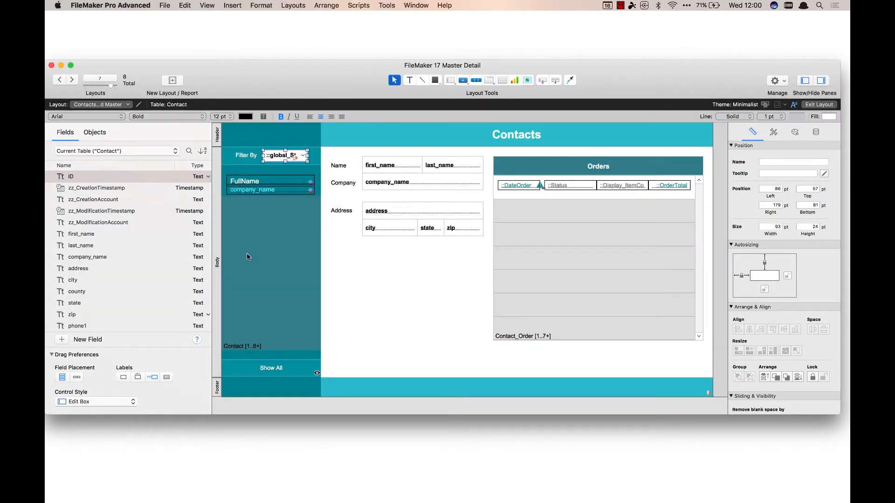
Make the Show All button hide when Get(FoundCount) = Get(TotalRecordCount) and confirm.
double_click(270, 367)
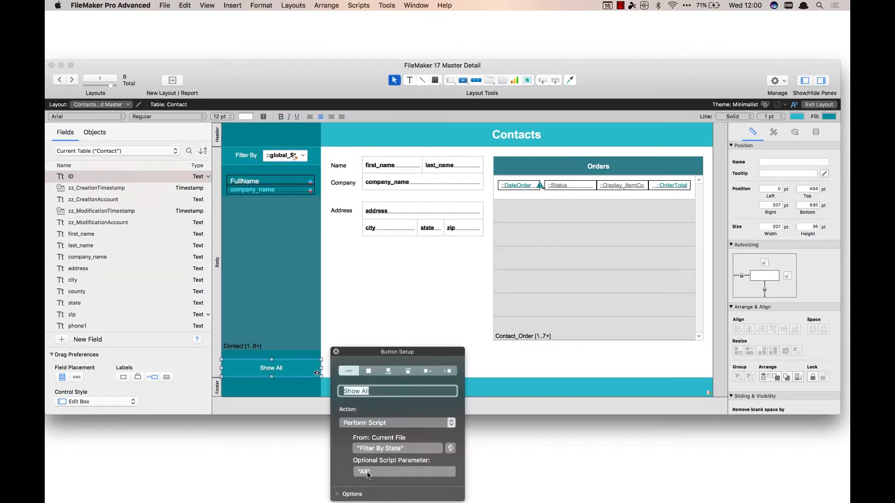
left_click_drag(397, 351, 421, 255)
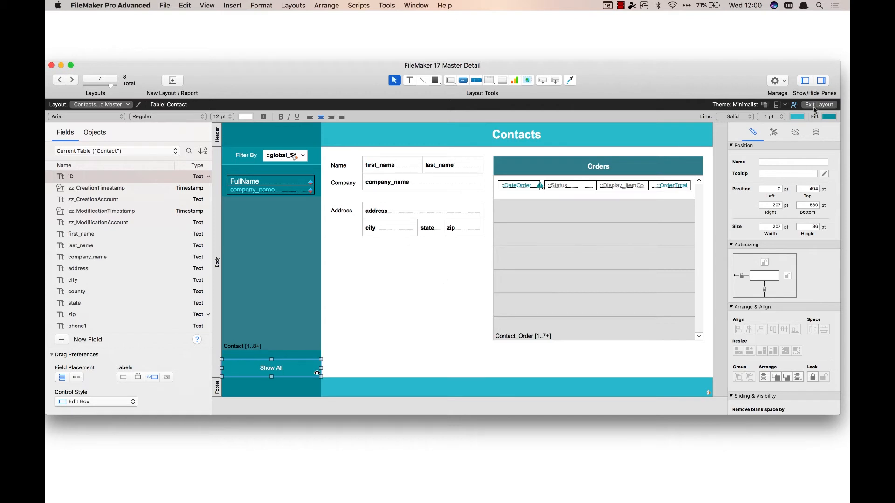
left_click(815, 132)
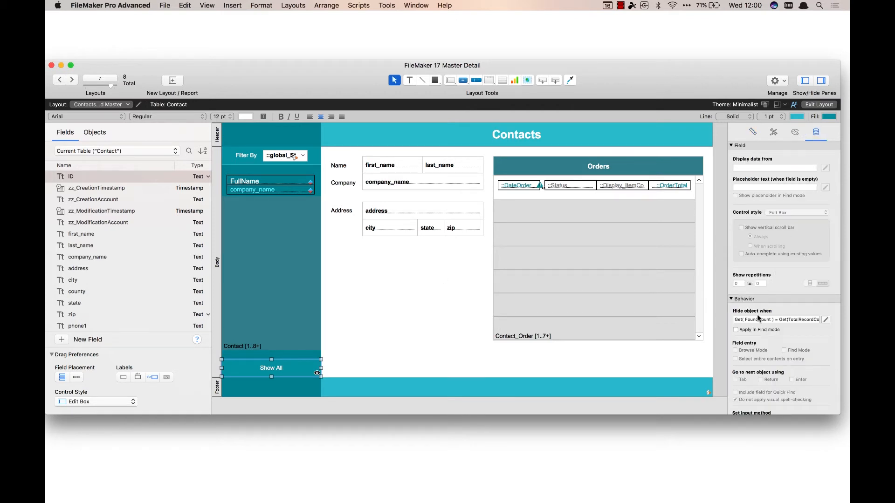
mouse_move(758, 329)
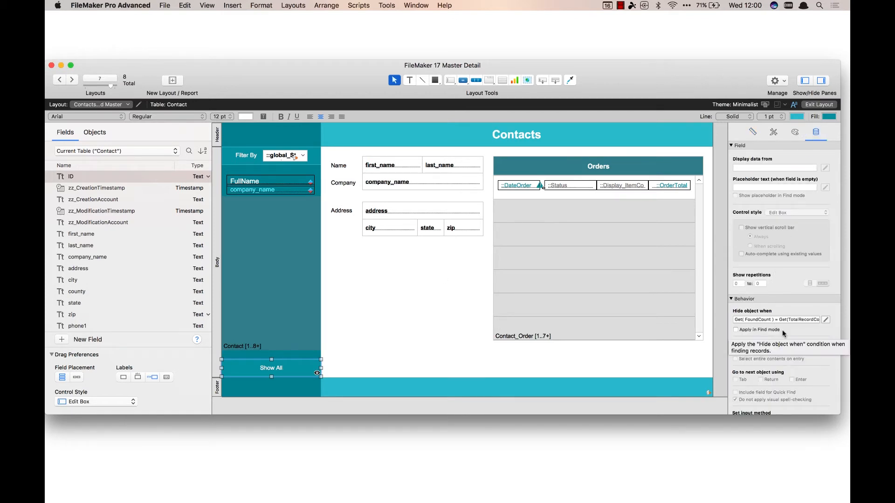
left_click(826, 320)
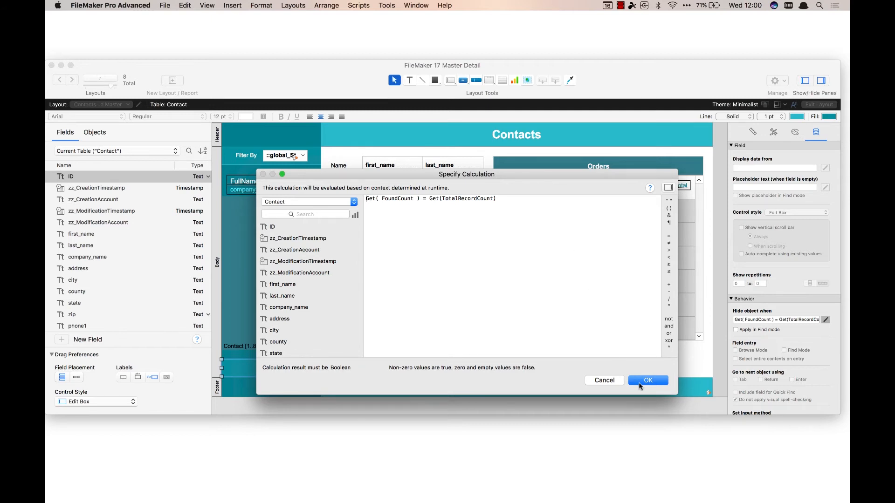
left_click(647, 380)
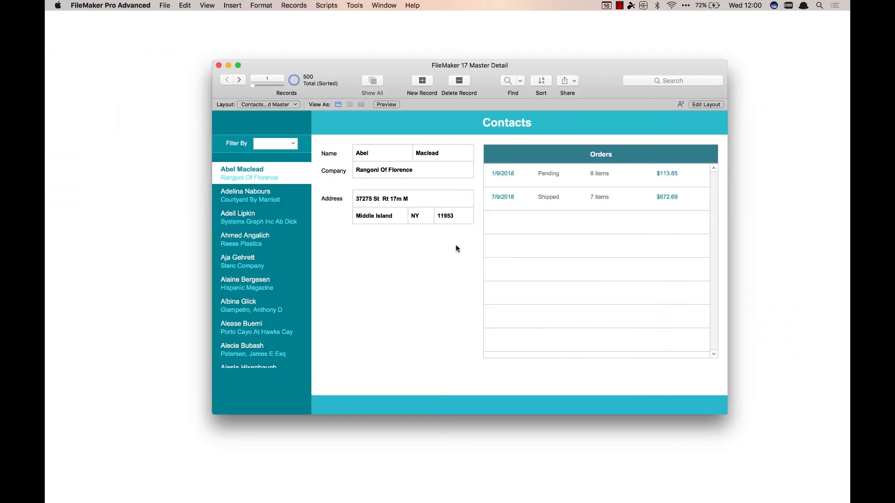
mouse_move(435, 240)
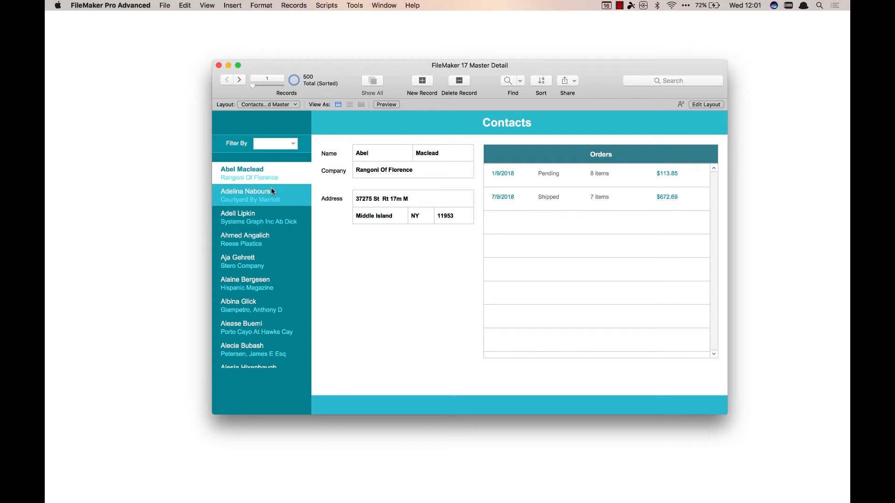
scroll("down", 3)
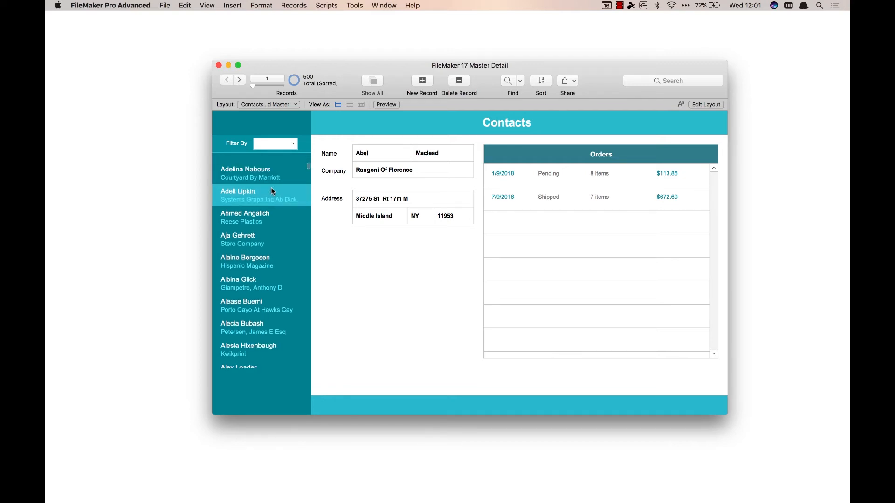
left_click(276, 143)
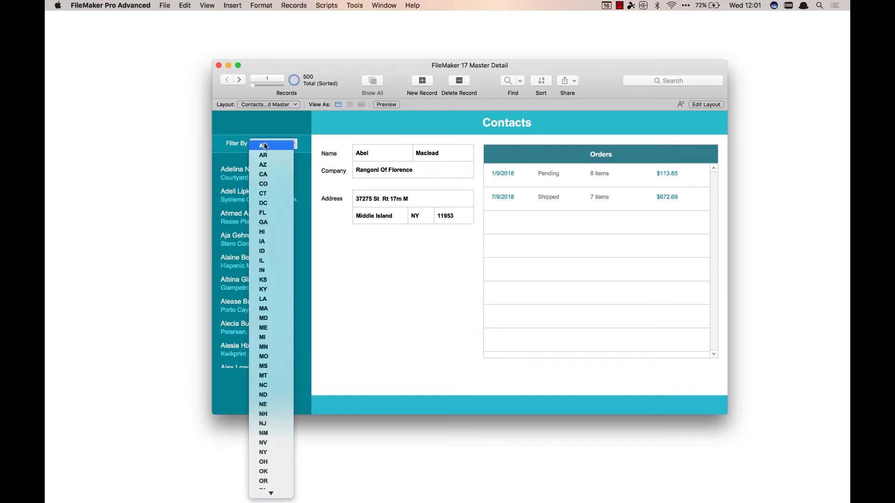
left_click(263, 155)
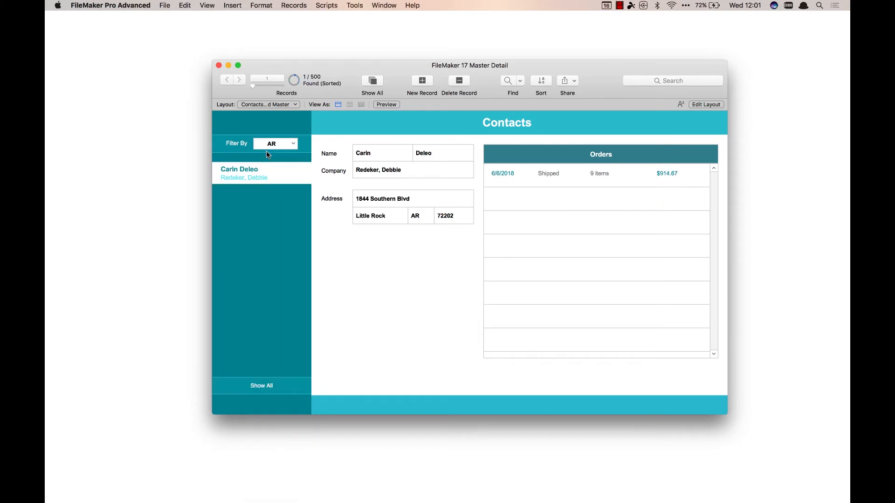
mouse_move(390, 351)
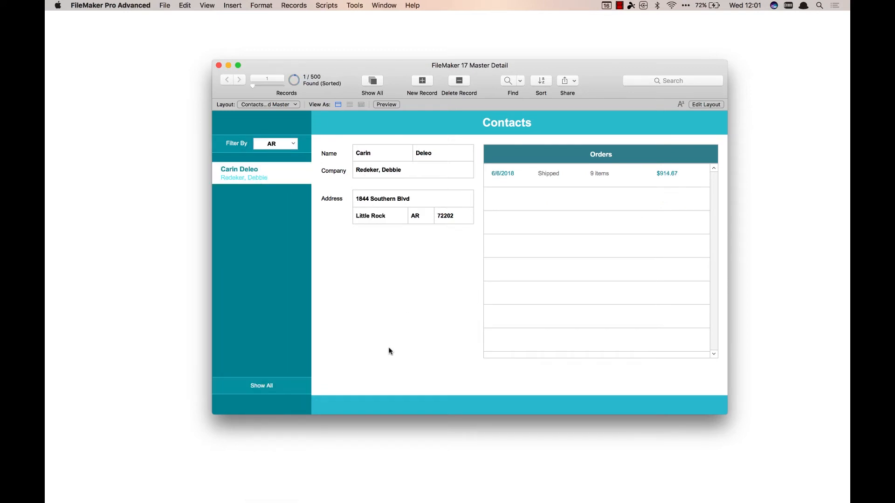
left_click(261, 385)
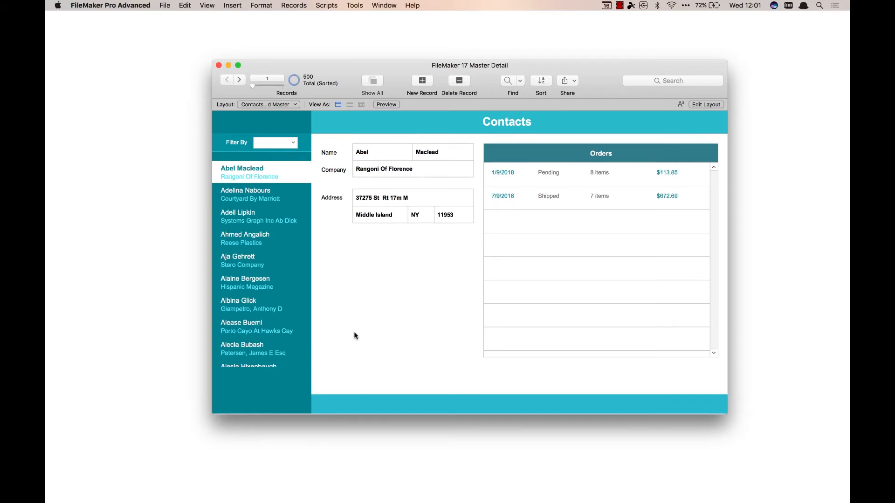
left_click(268, 105)
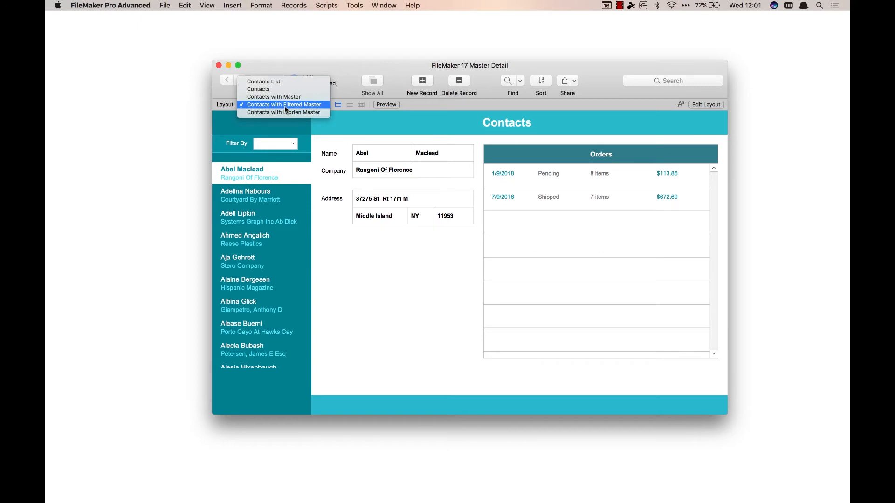
mouse_move(283, 112)
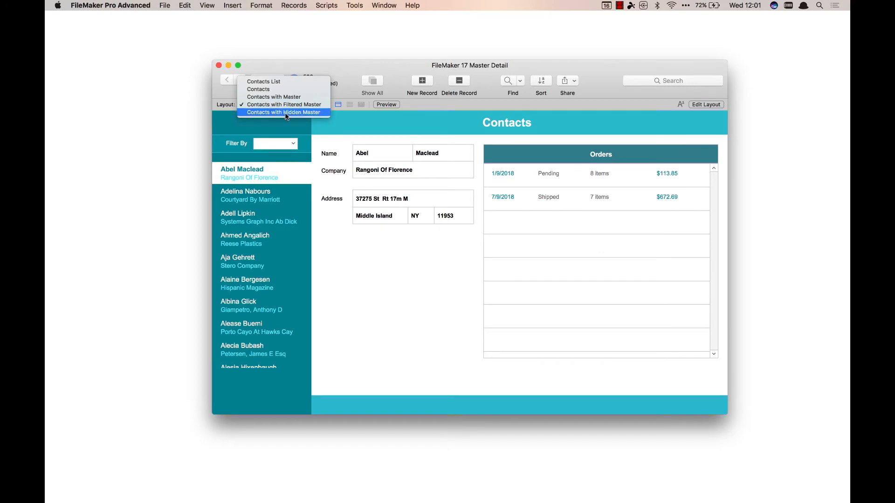
Switch to the Contacts with Hidden Master layout.
left_click(282, 113)
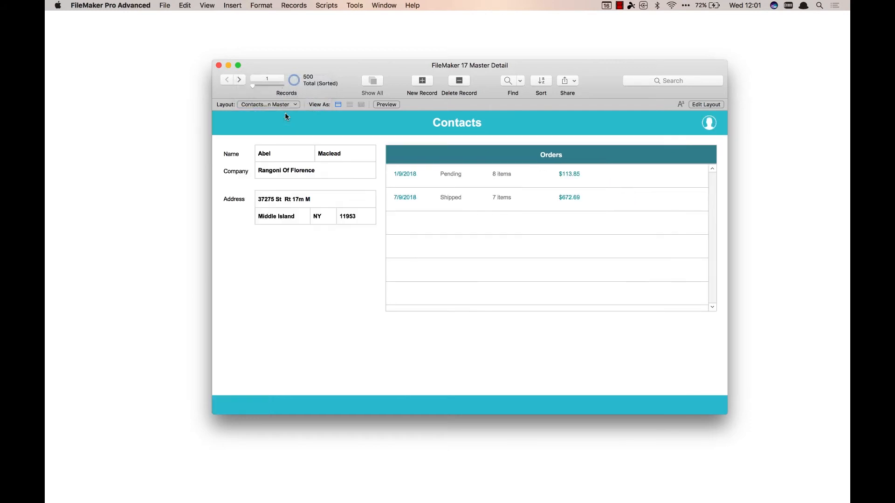
mouse_move(293, 274)
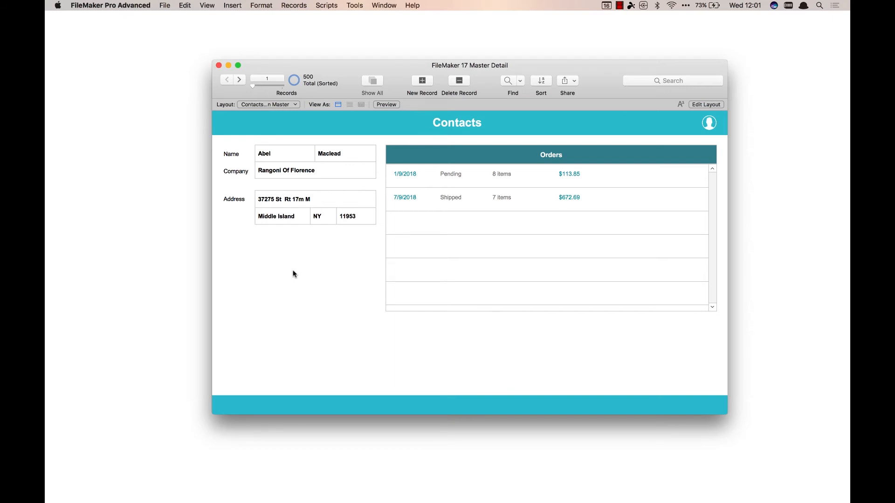
mouse_move(335, 267)
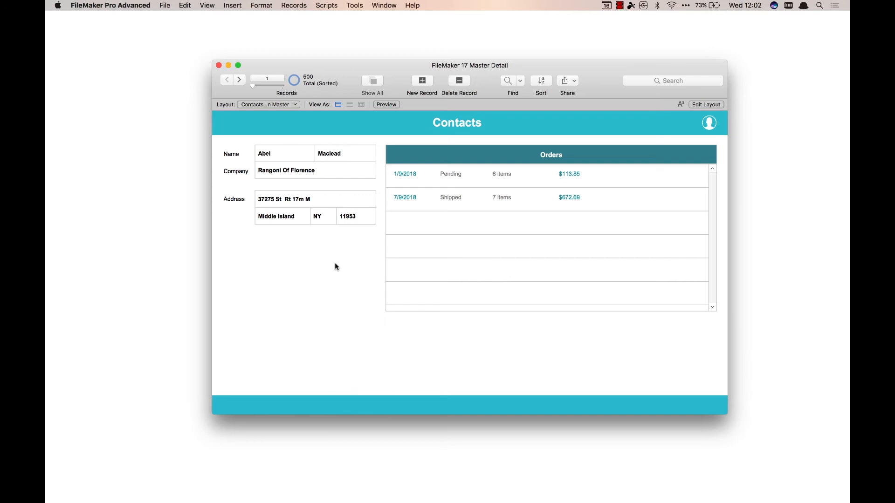
mouse_move(726, 120)
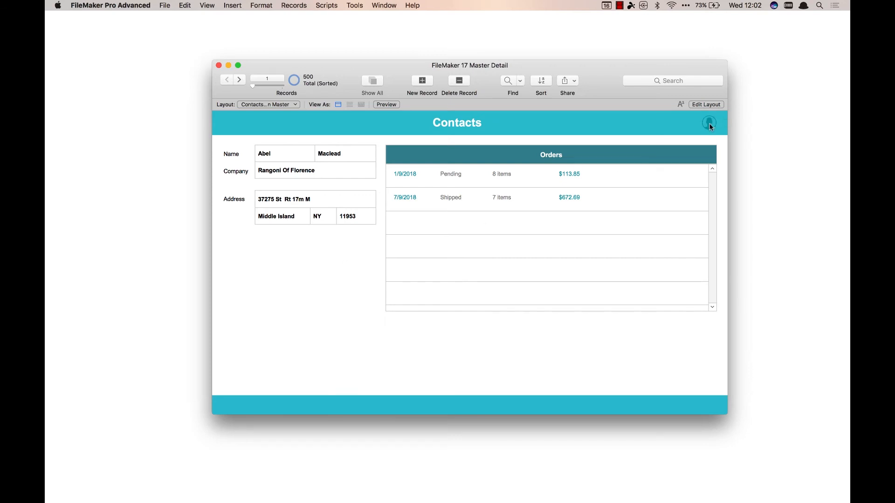
Reveal the popover master list, filter it to state AZ, then show all contacts again.
left_click(709, 122)
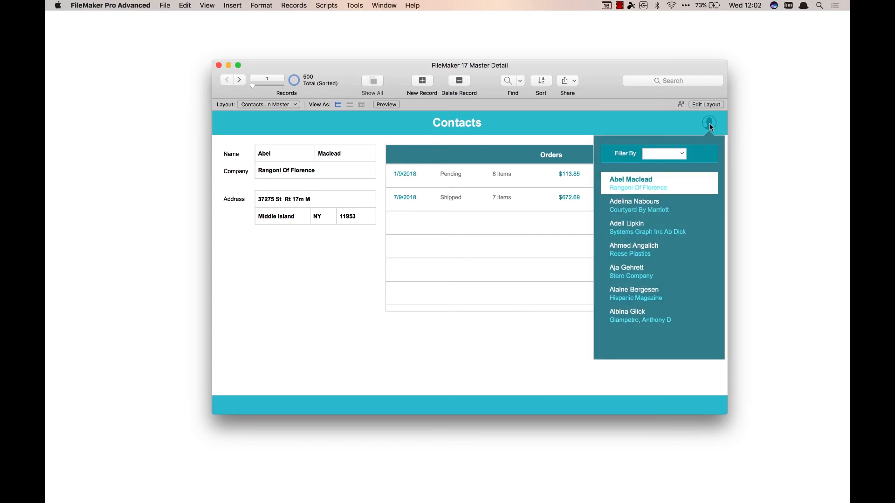
scroll("down", 3)
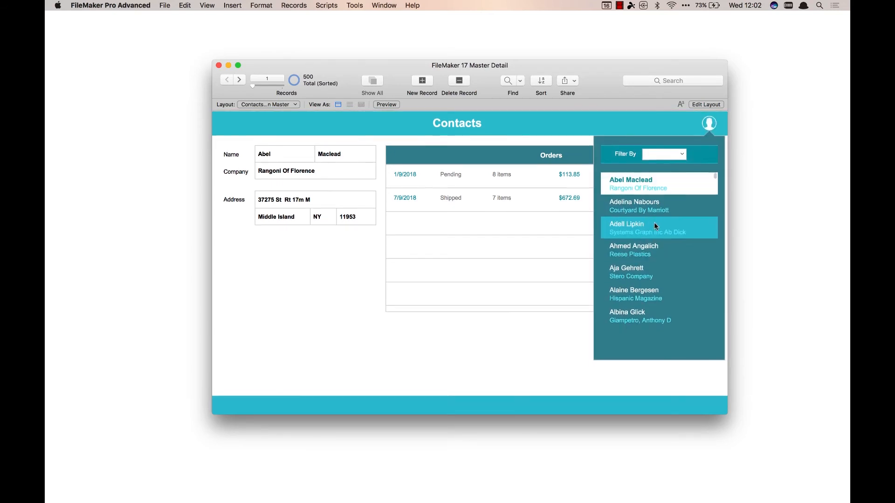
mouse_move(651, 164)
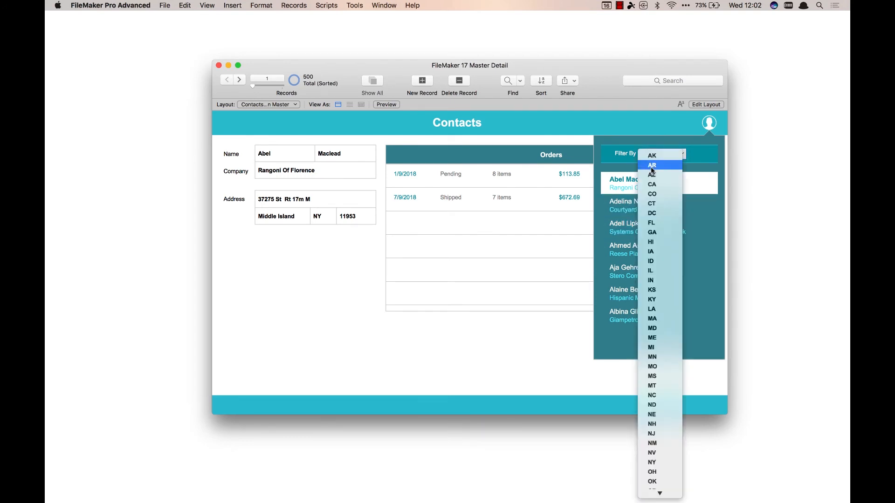
mouse_move(659, 175)
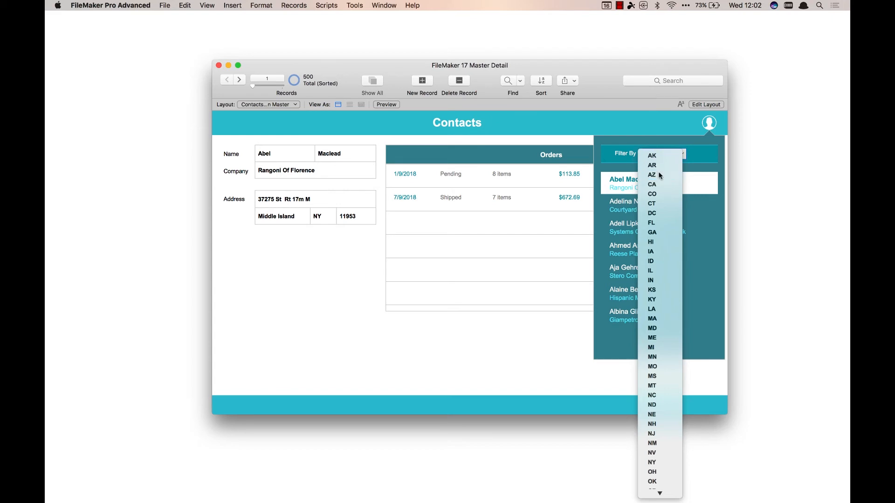
left_click(651, 174)
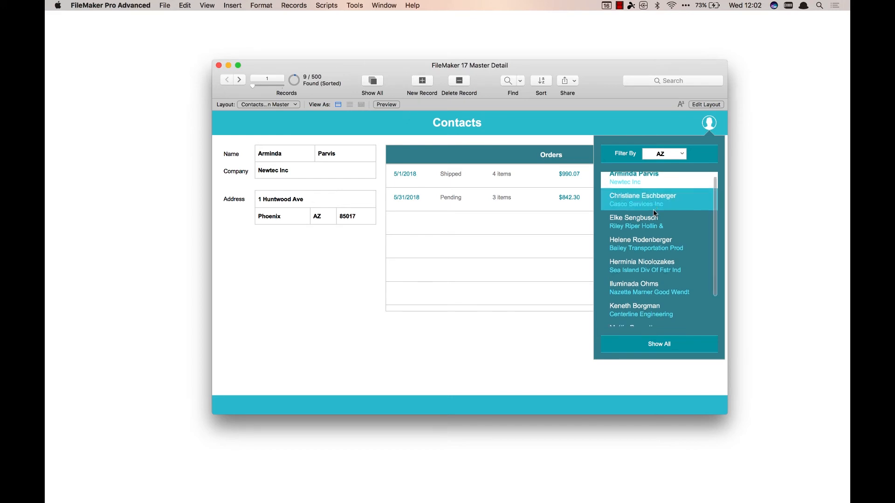
scroll("down", 3)
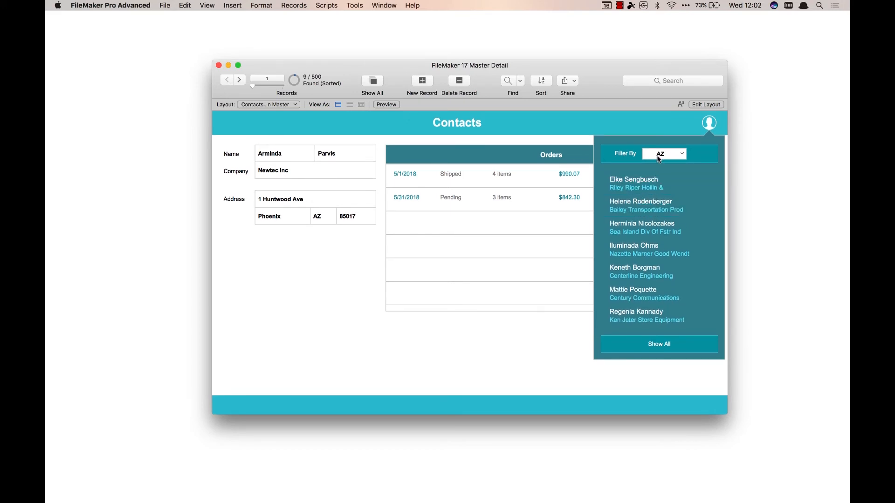
left_click(659, 344)
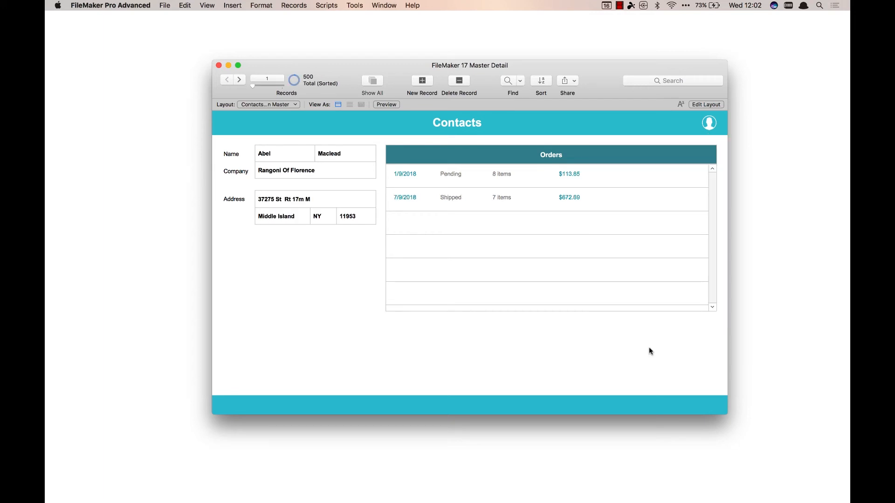
mouse_move(309, 84)
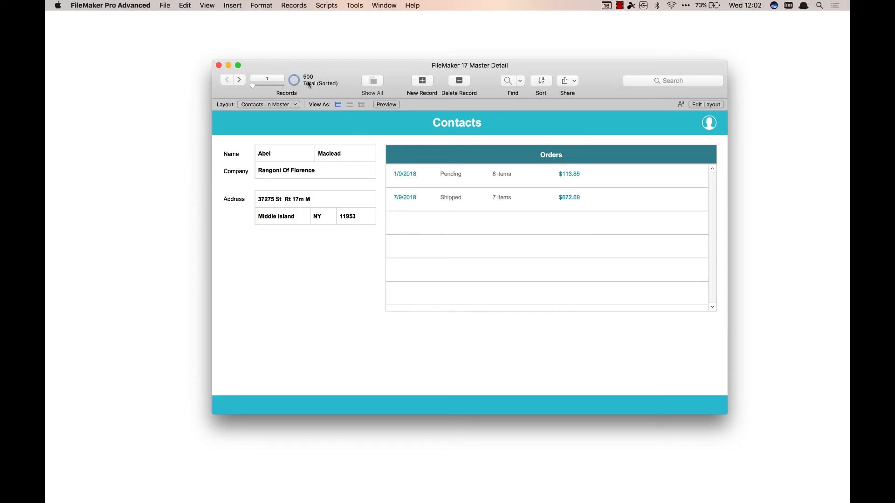
left_click(708, 123)
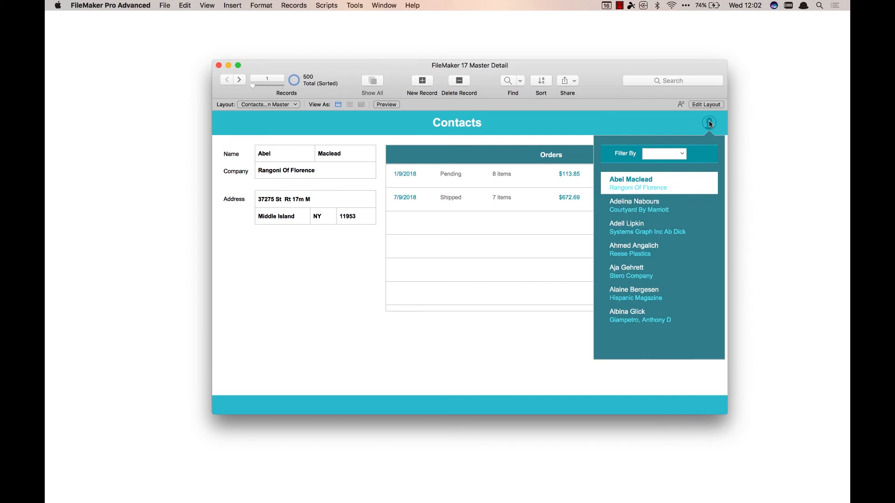
scroll("down", 3)
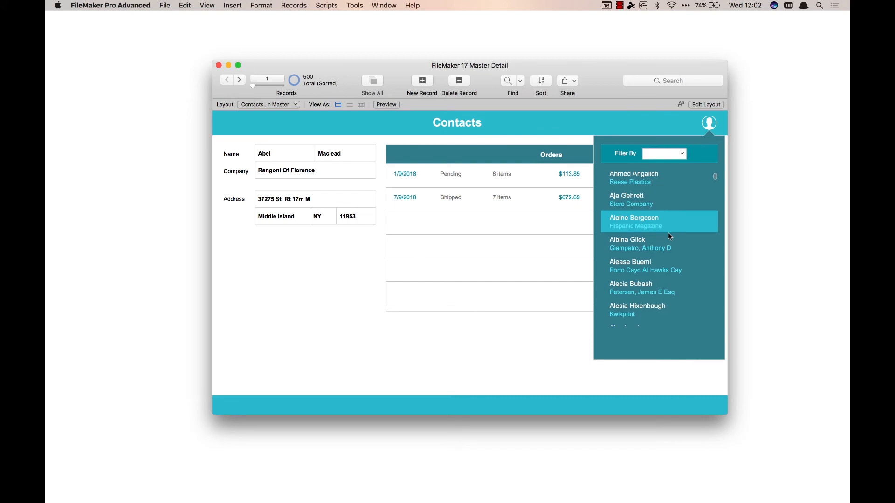
scroll("down", 3)
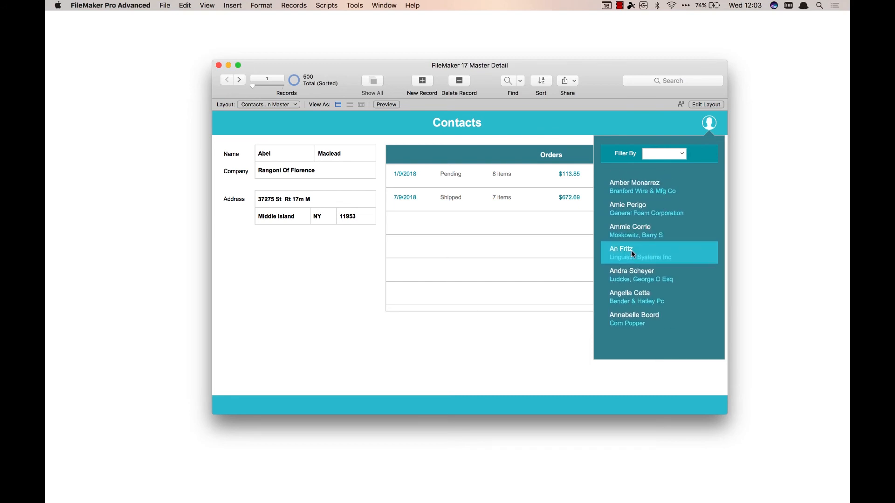
left_click(631, 253)
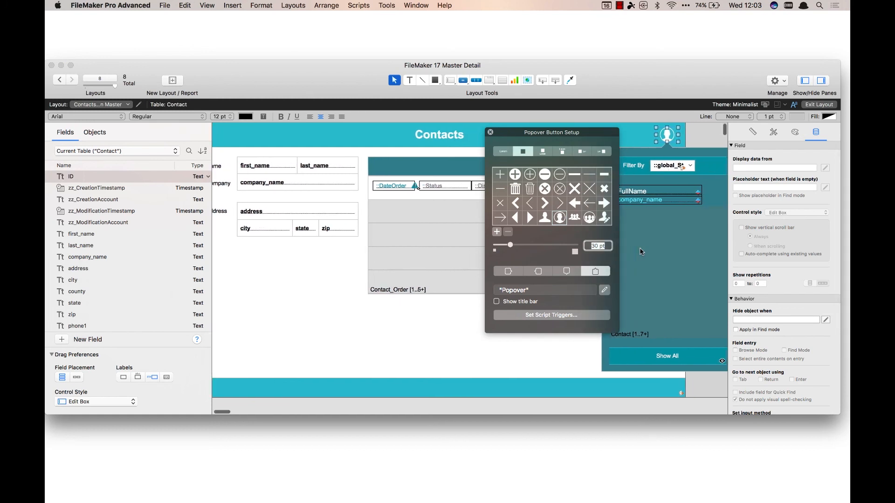
Check the popover Show All button's hide condition, exit Layout mode and reopen the contact popover.
left_click(489, 131)
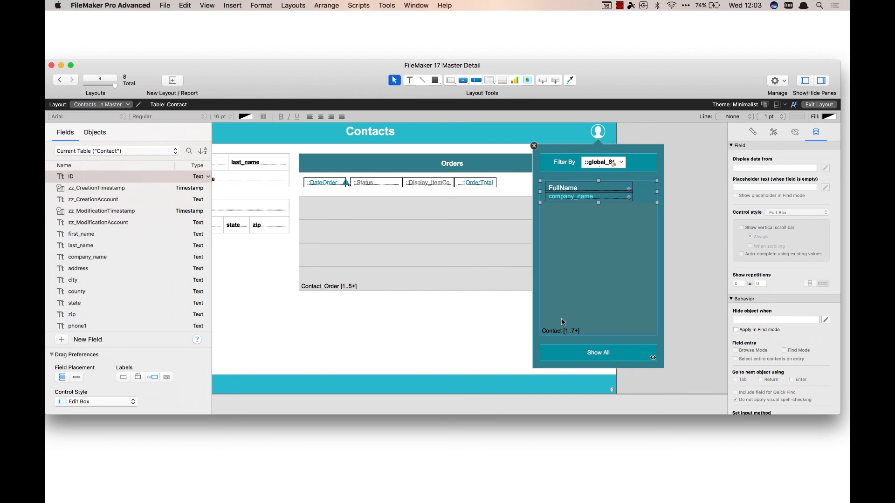
mouse_move(601, 183)
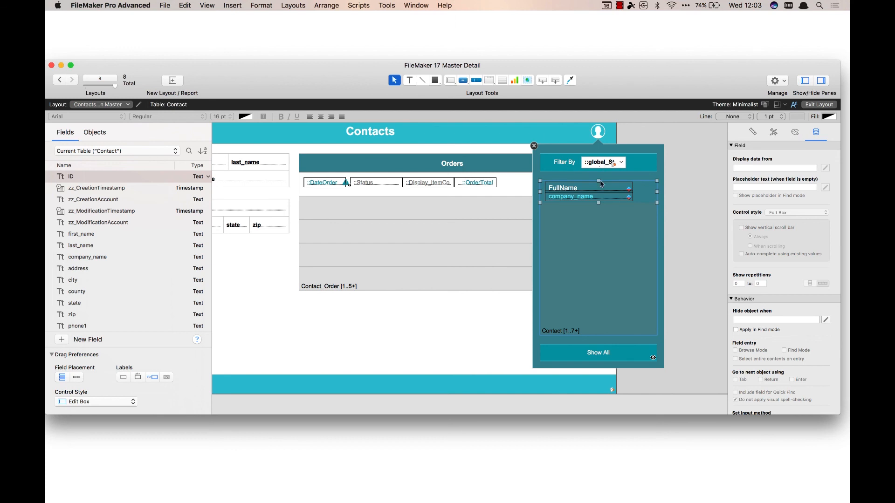
left_click(597, 353)
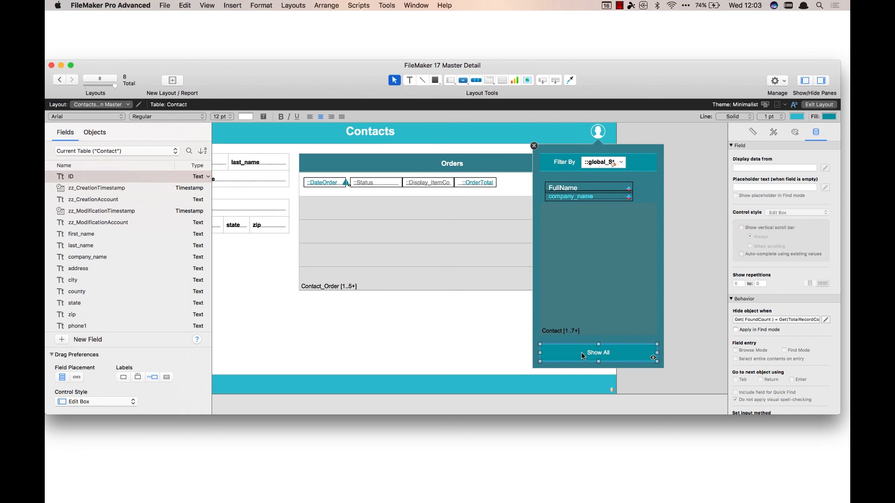
left_click(818, 105)
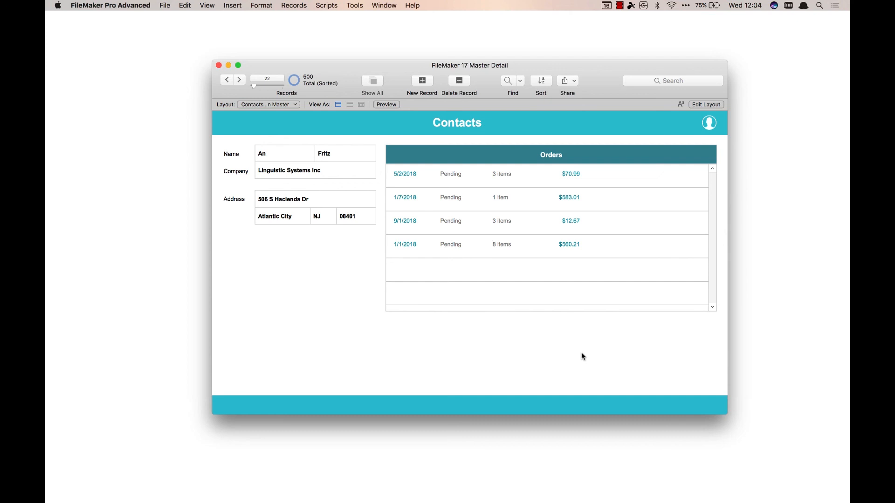
left_click(708, 122)
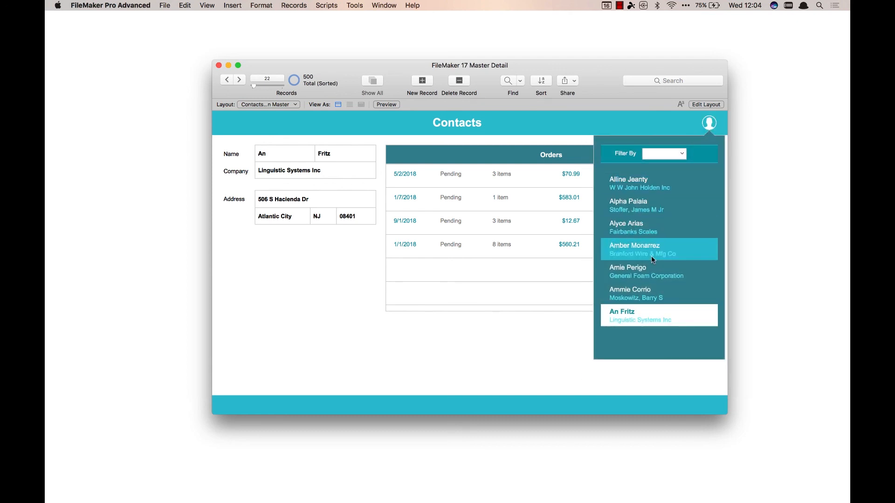